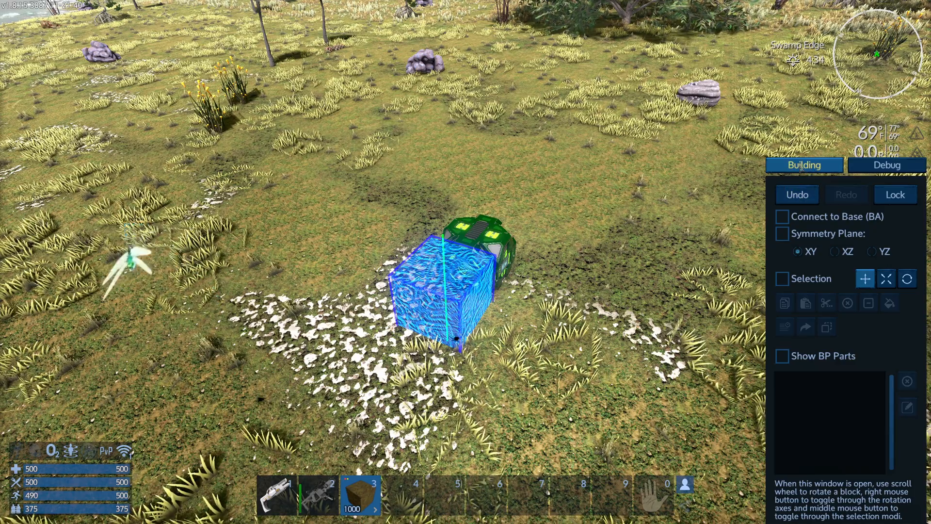
# Step: Undo the blocks placed beside the core
pyautogui.click(886, 165)
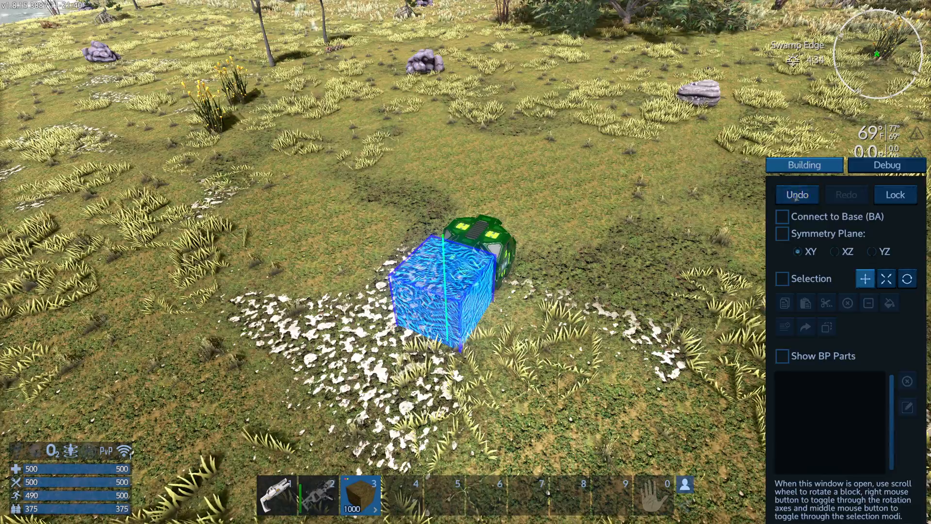
pyautogui.moveTo(895, 194)
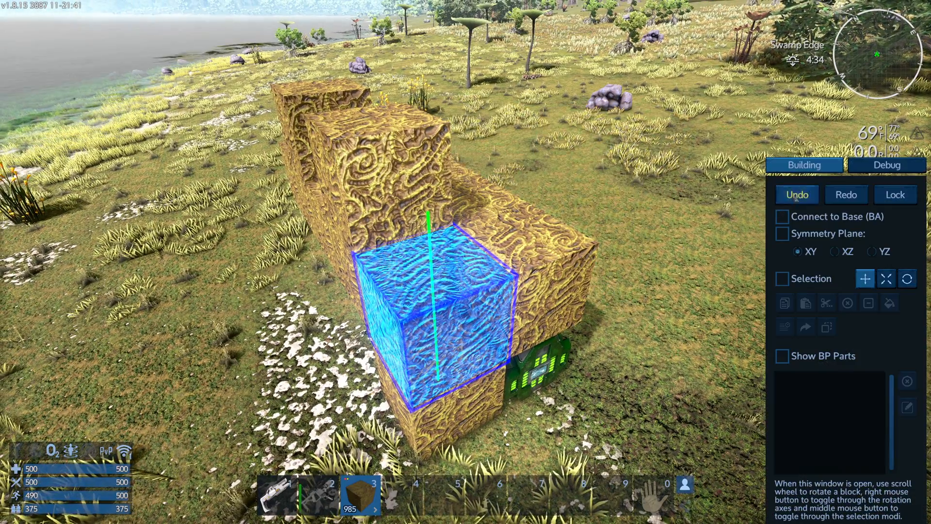
pyautogui.click(797, 194)
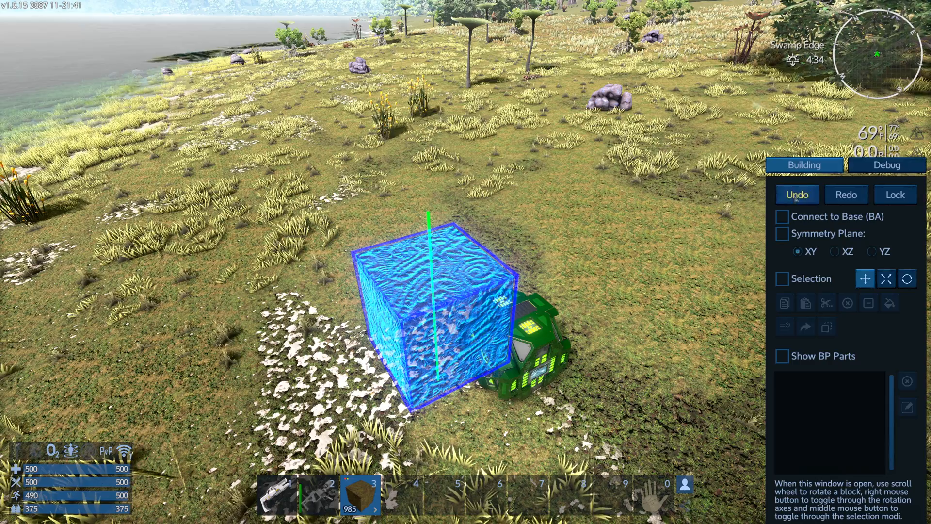
pyautogui.click(846, 194)
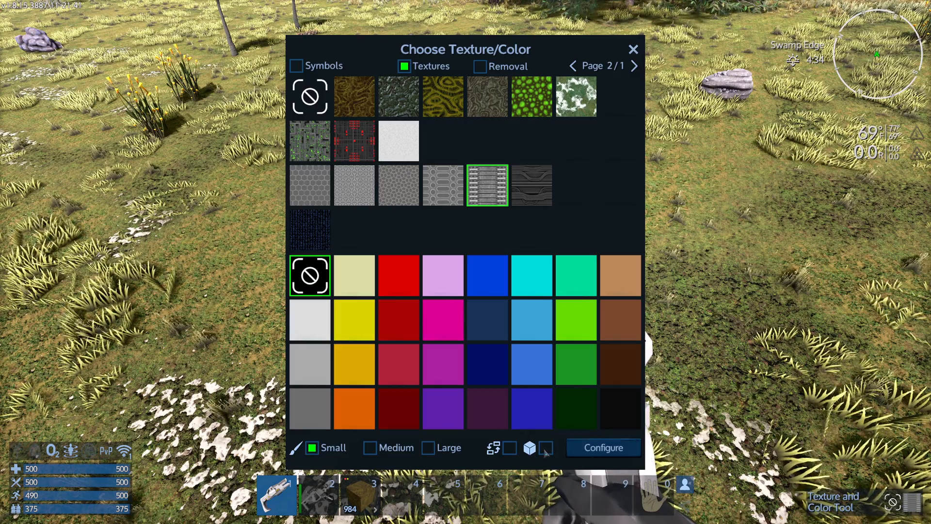
# Step: Enable whole-block painting and choose the dark panel texture
pyautogui.click(545, 447)
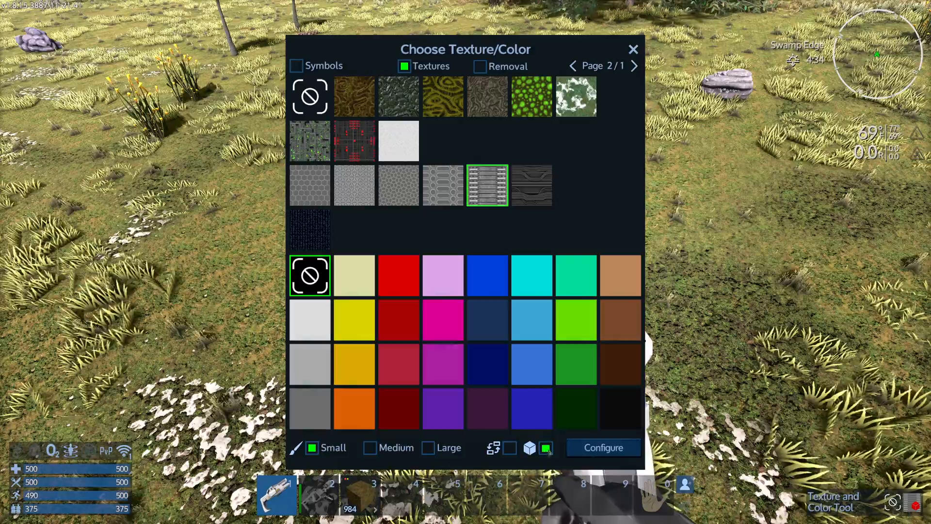
pyautogui.click(632, 49)
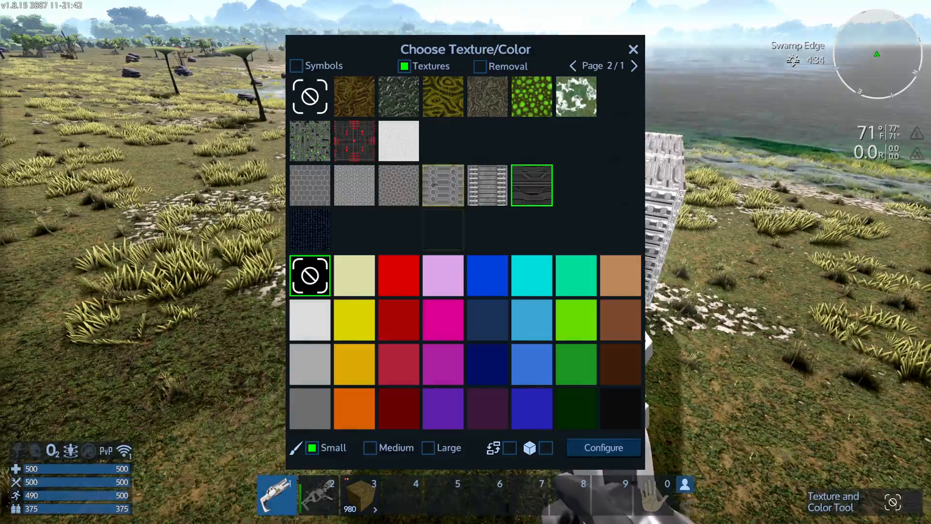
pyautogui.click(633, 50)
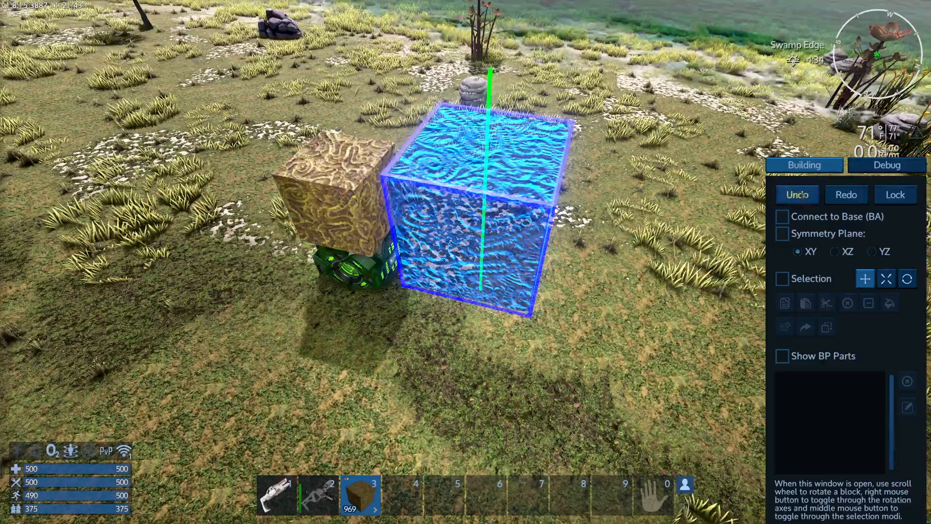
pyautogui.moveTo(782, 217)
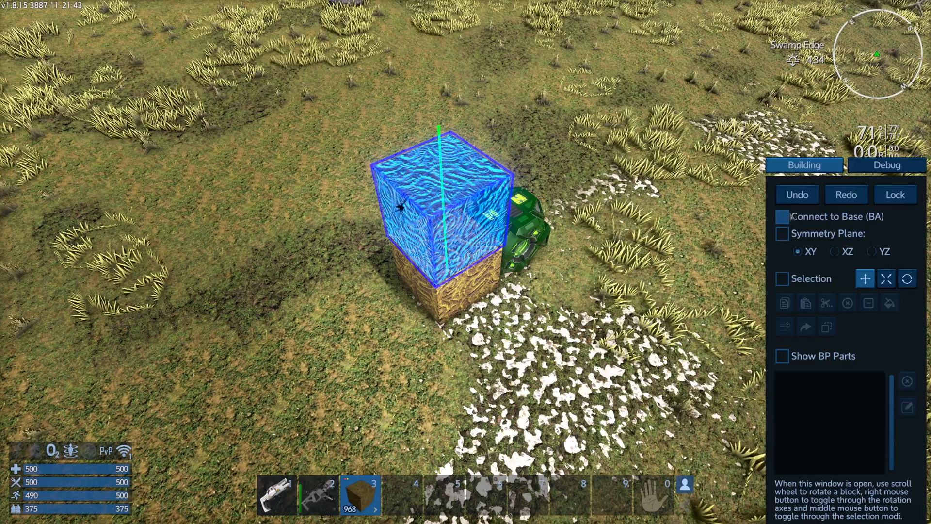
# Step: Tick Connect to Base (BA) and place a separate block on the grass
pyautogui.click(782, 216)
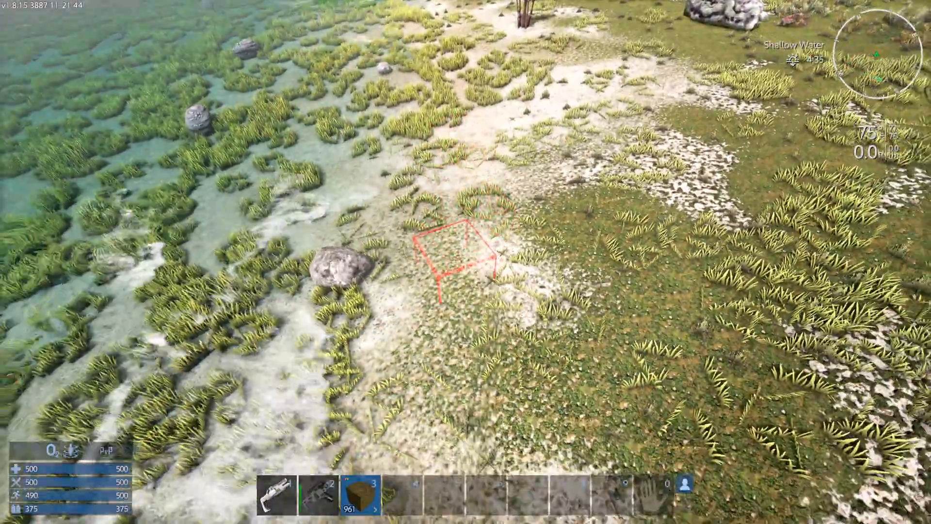
pyautogui.click(455, 255)
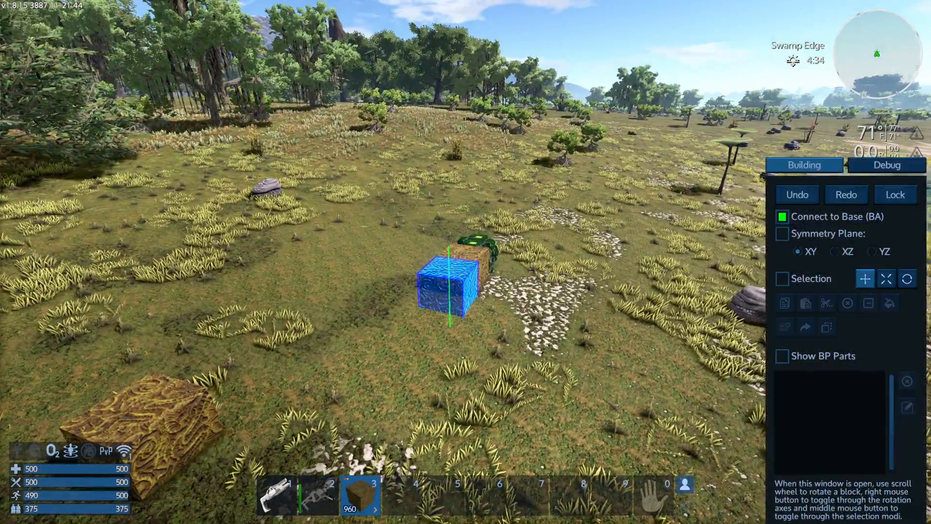
pyautogui.click(782, 216)
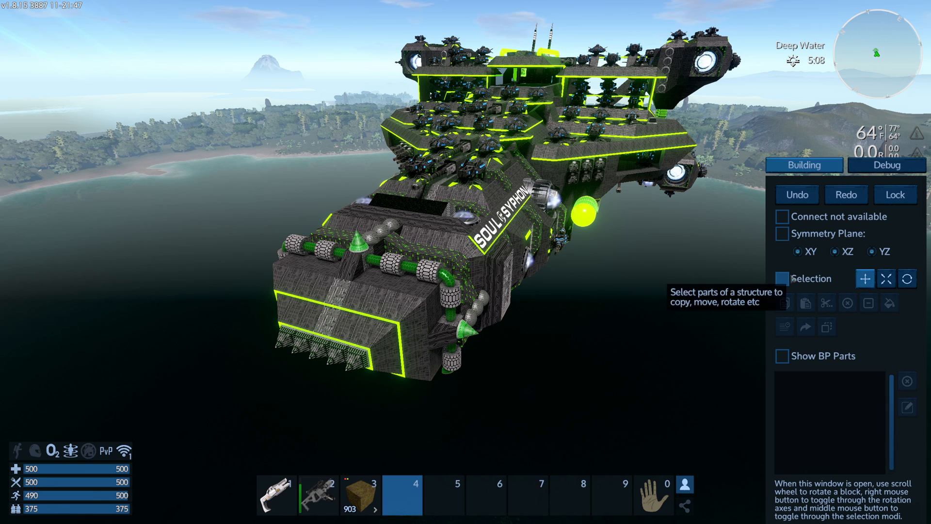
# Step: Enable Selection, use the second selection mode, and mark the forward hull section
pyautogui.click(782, 279)
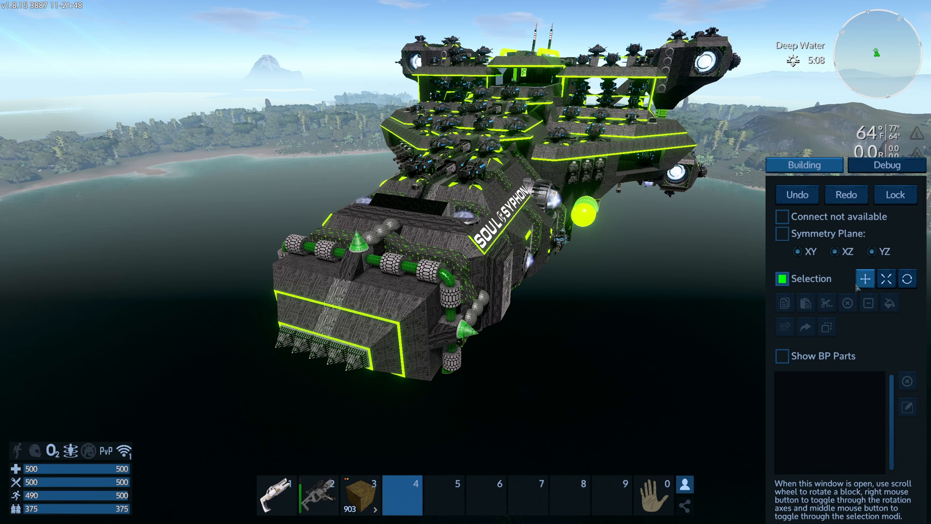
pyautogui.moveTo(865, 278)
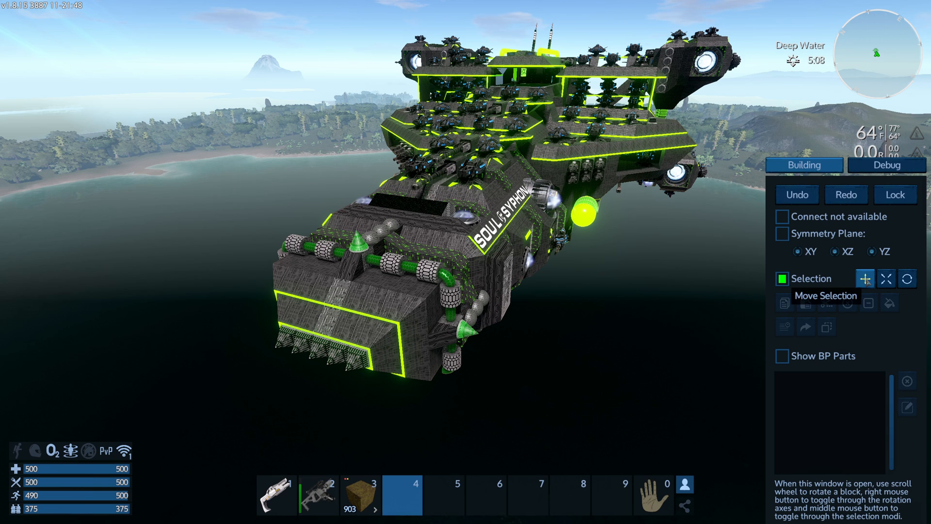
pyautogui.click(885, 278)
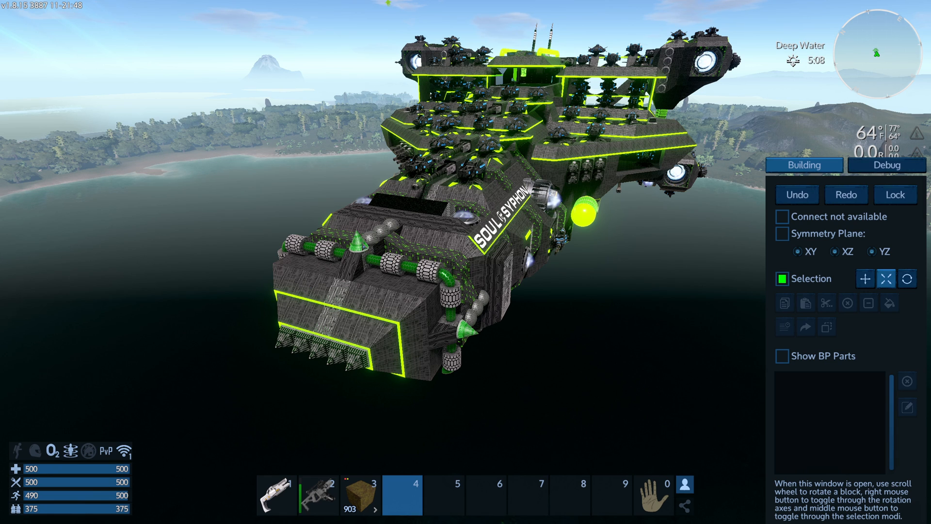
pyautogui.click(355, 252)
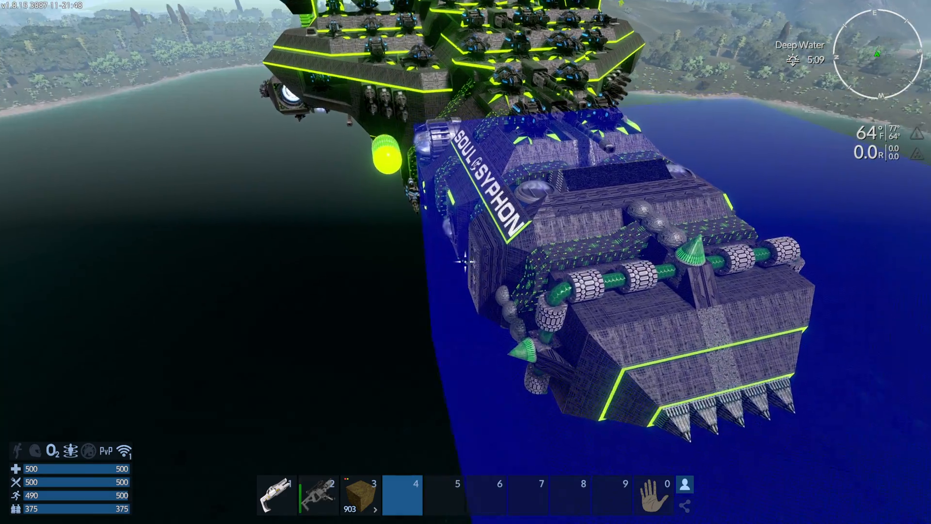
pyautogui.moveTo(460, 265)
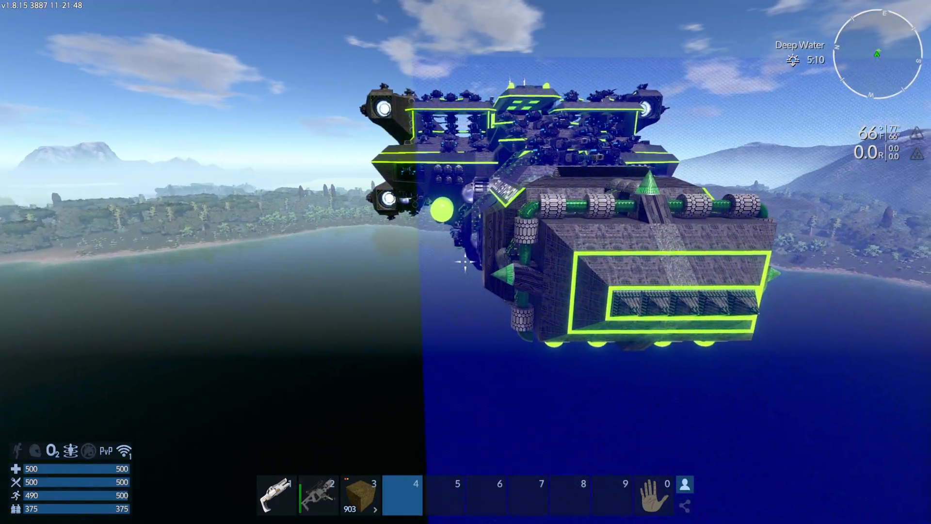
pyautogui.moveTo(466, 262)
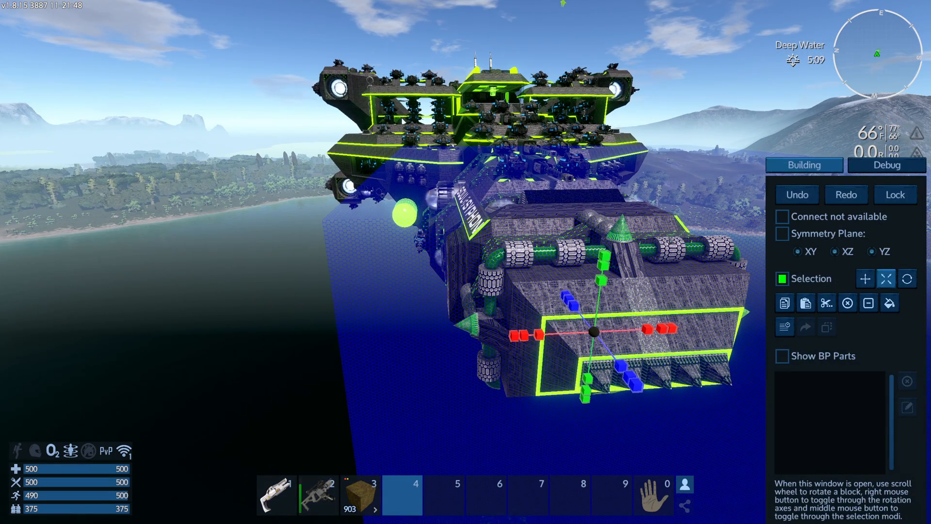
pyautogui.moveTo(785, 303)
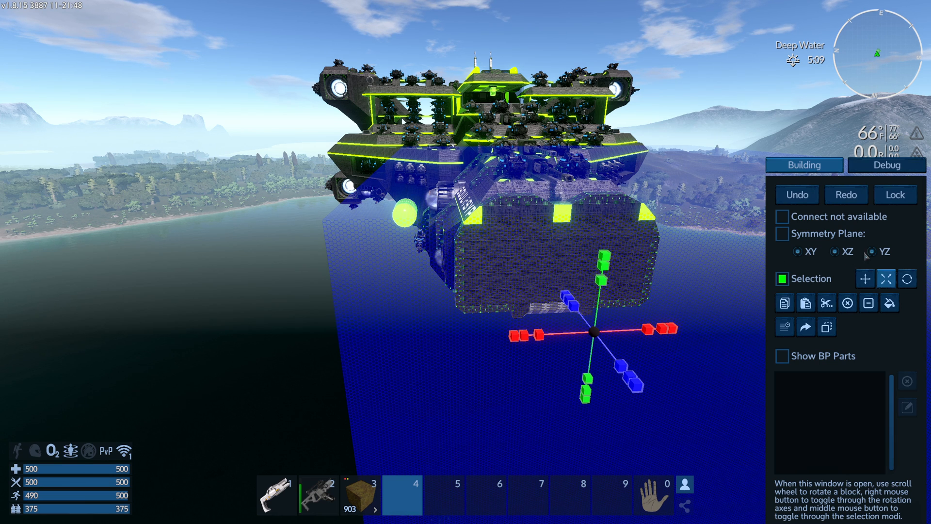
pyautogui.moveTo(865, 279)
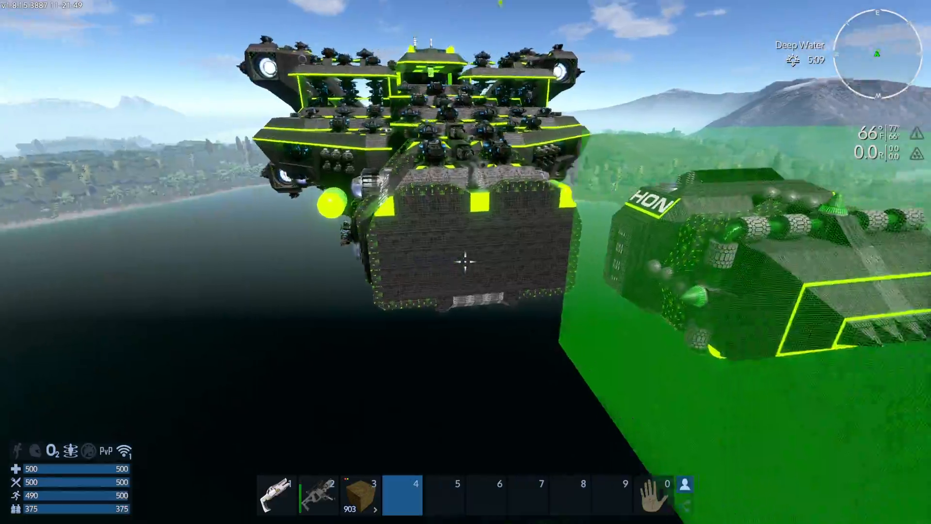
pyautogui.moveTo(462, 261)
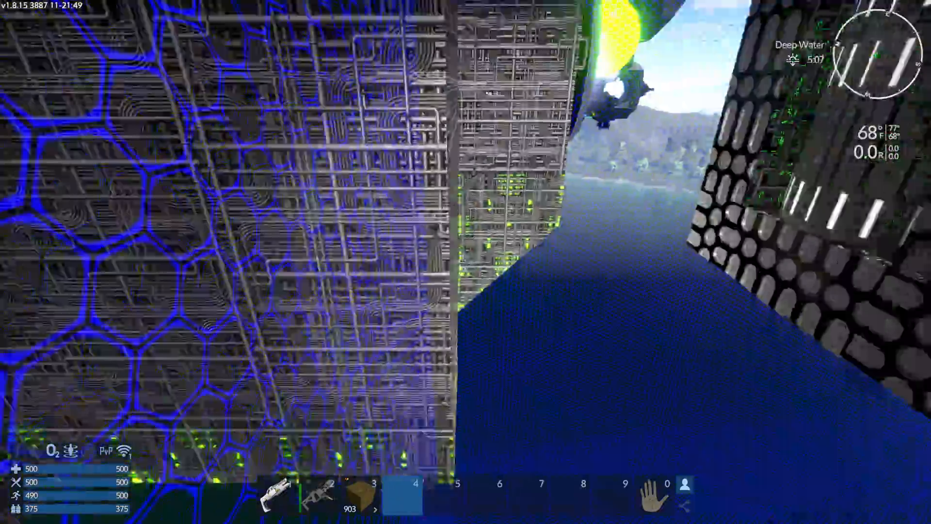
pyautogui.moveTo(466, 262)
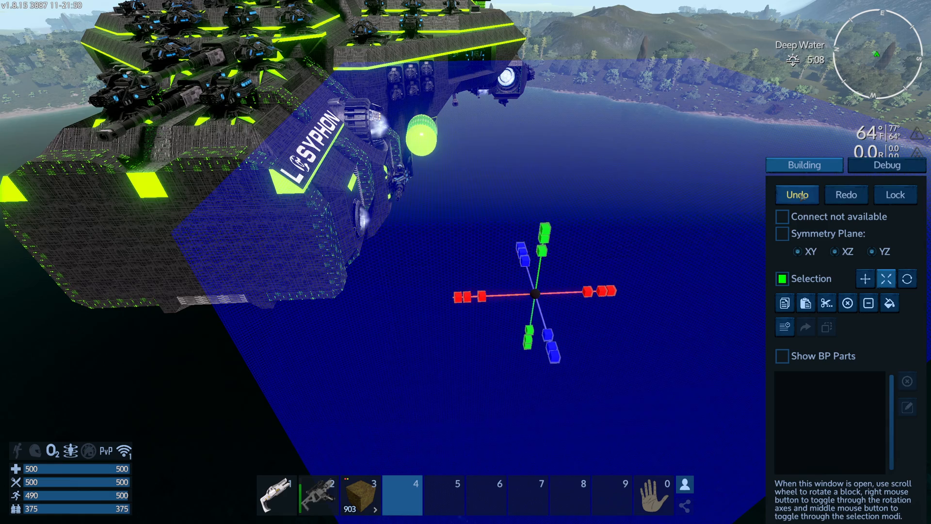
pyautogui.moveTo(710, 299)
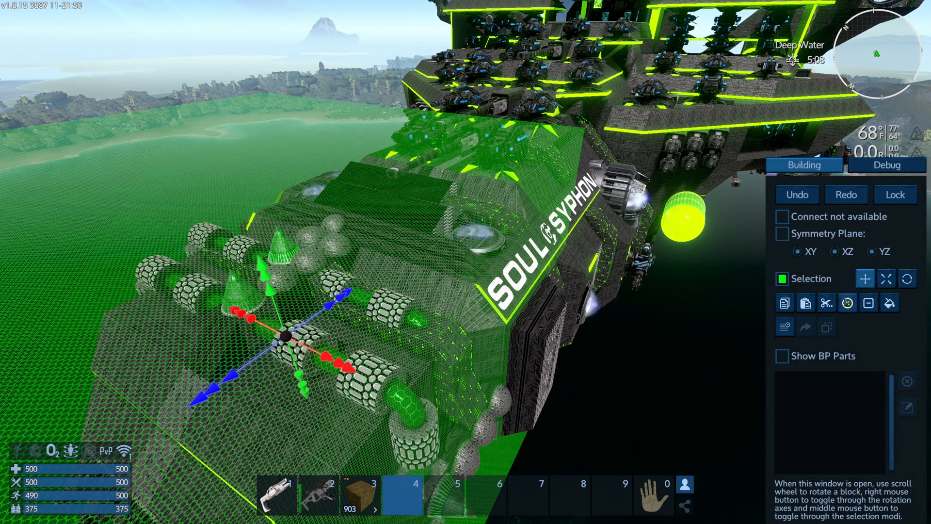
pyautogui.moveTo(847, 303)
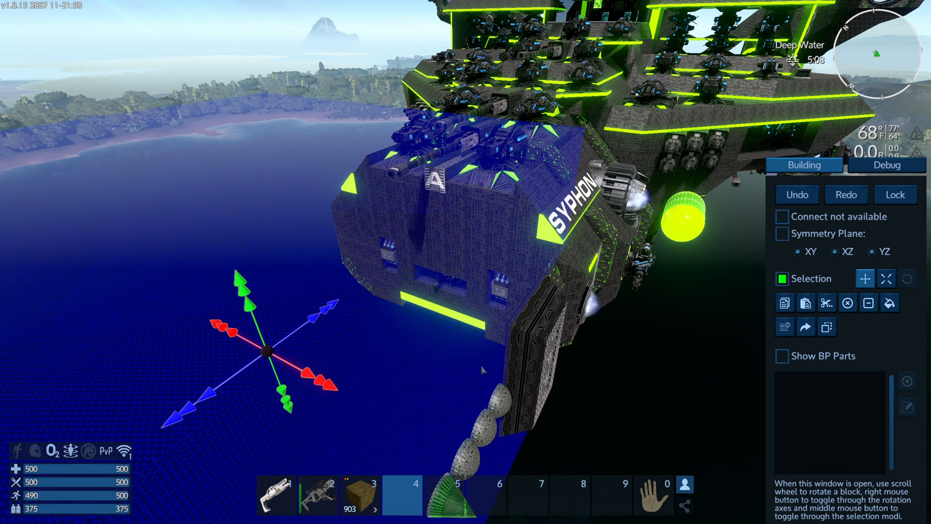
pyautogui.moveTo(869, 303)
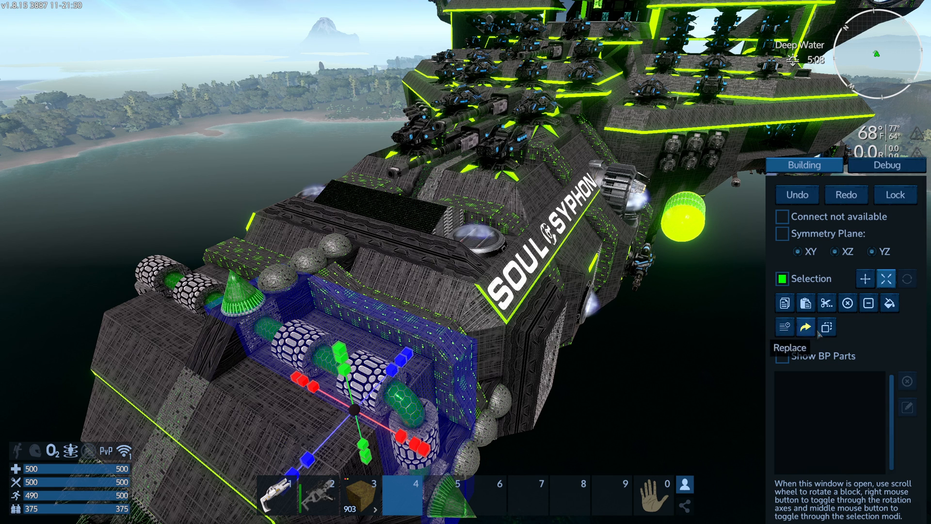
pyautogui.moveTo(827, 326)
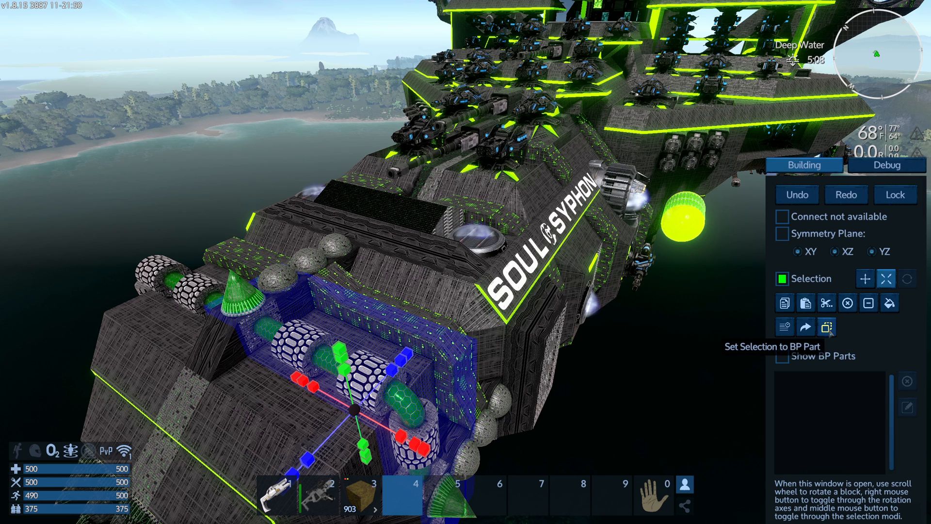
pyautogui.moveTo(784, 327)
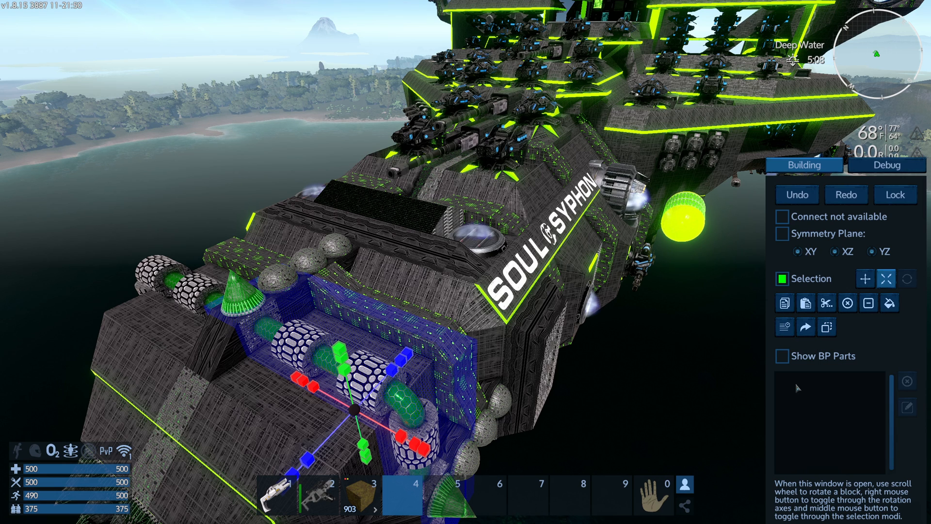
# Step: Put away the building tools after marking the recessed engine area
pyautogui.click(887, 165)
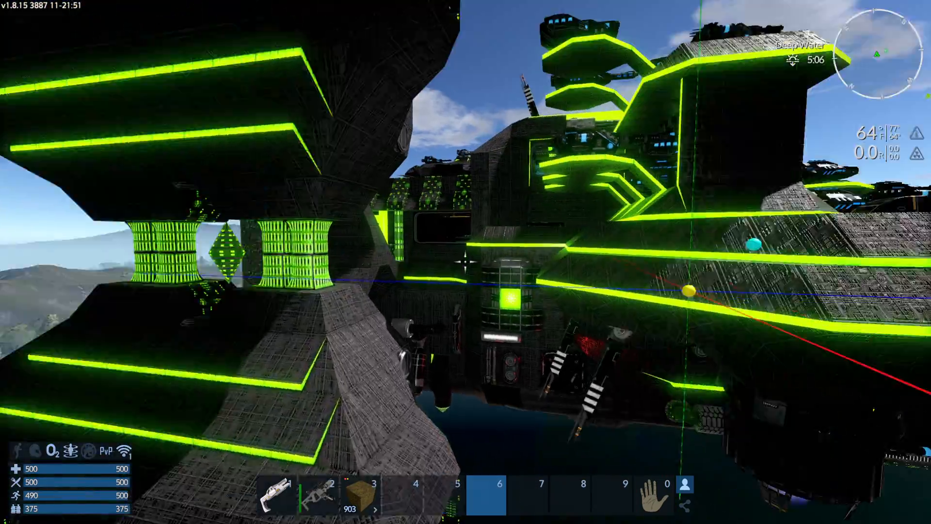
pyautogui.moveTo(468, 269)
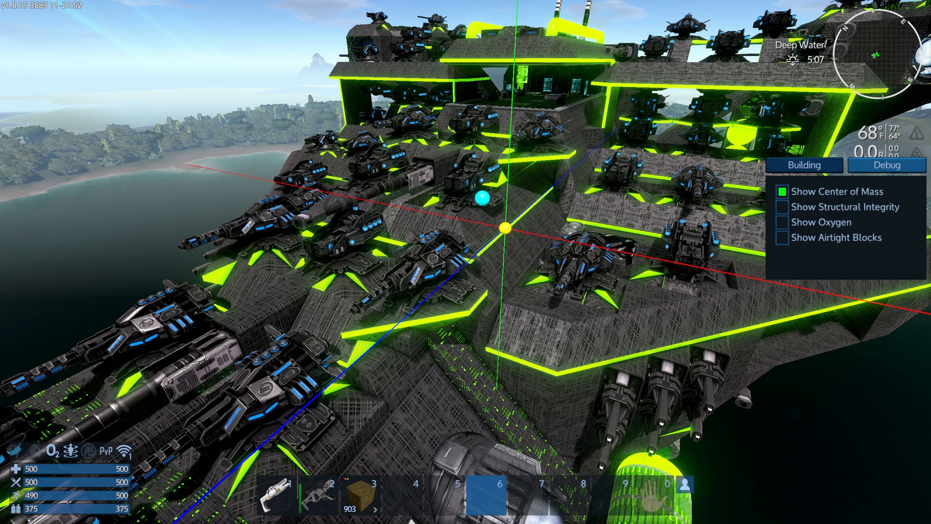
# Step: Uncheck Show Center of Mass in the Debug tab
pyautogui.click(783, 191)
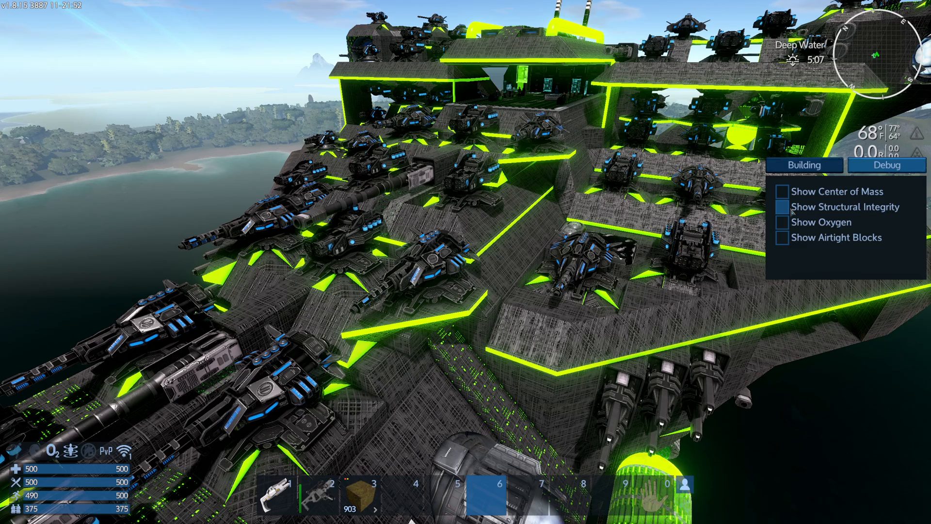
pyautogui.click(783, 207)
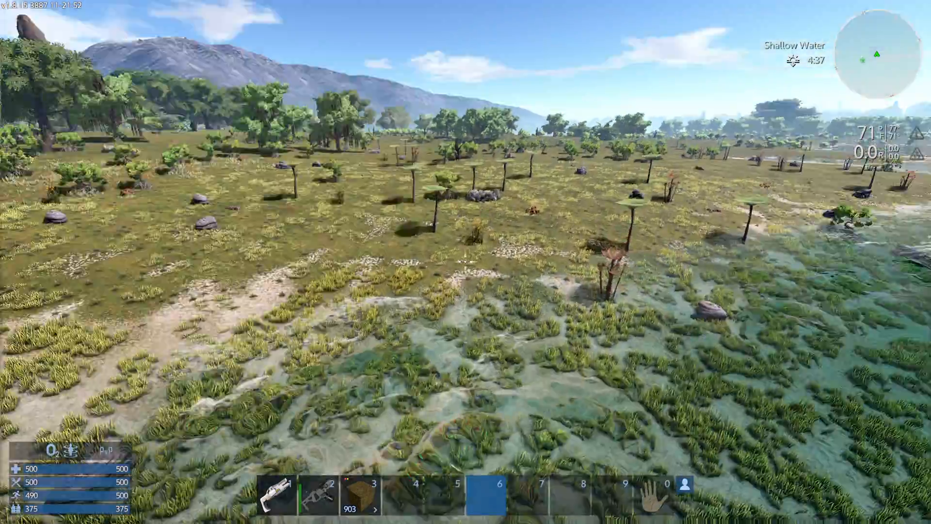
pyautogui.moveTo(465, 261)
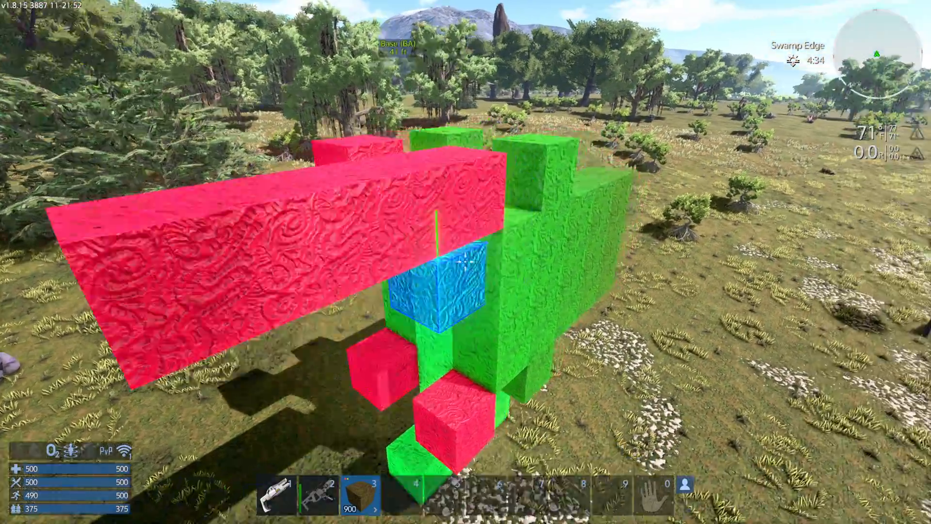
pyautogui.moveTo(466, 262)
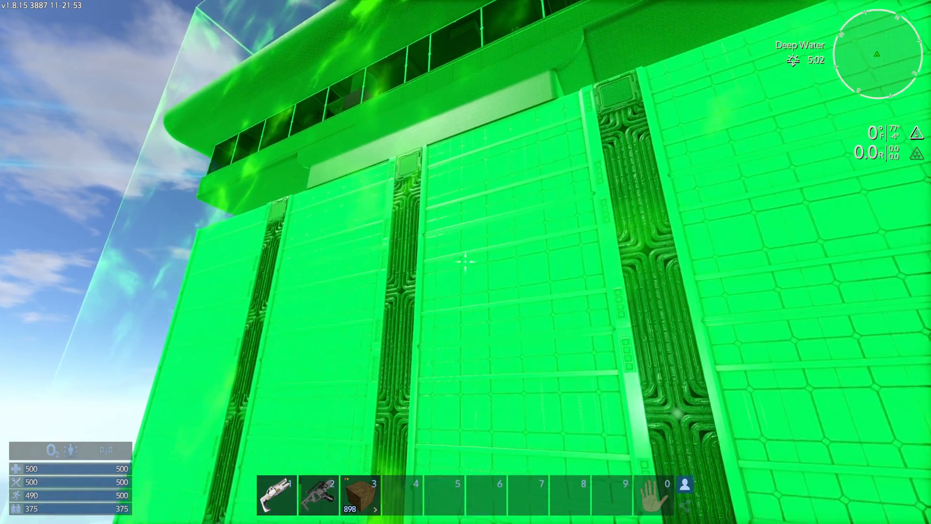
# Step: Turn on Show Structural Integrity to see the green overlay on the base
pyautogui.click(466, 267)
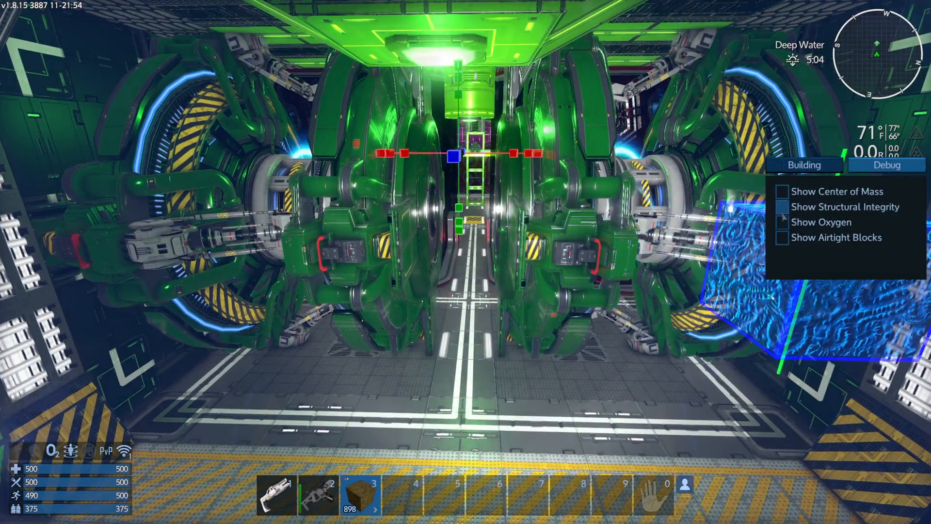
# Step: Turn on the airtight blocks overlay in the Debug tab inside the hangar
pyautogui.click(782, 222)
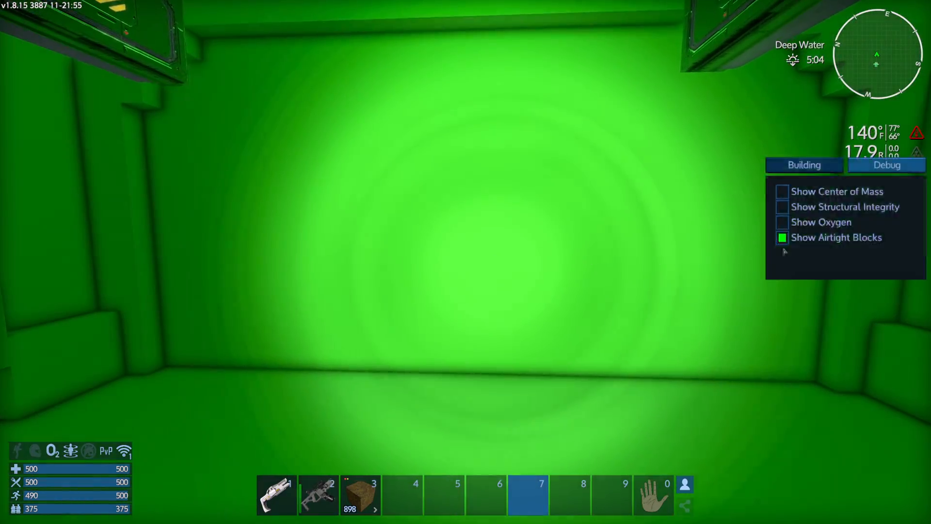
# Step: Turn off Show Airtight Blocks and turn on Show Oxygen instead
pyautogui.click(782, 237)
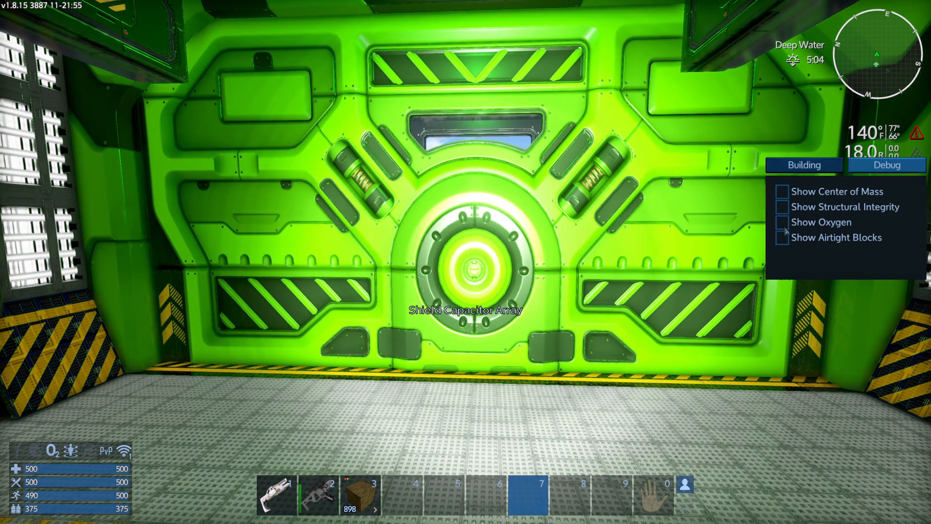
pyautogui.click(782, 222)
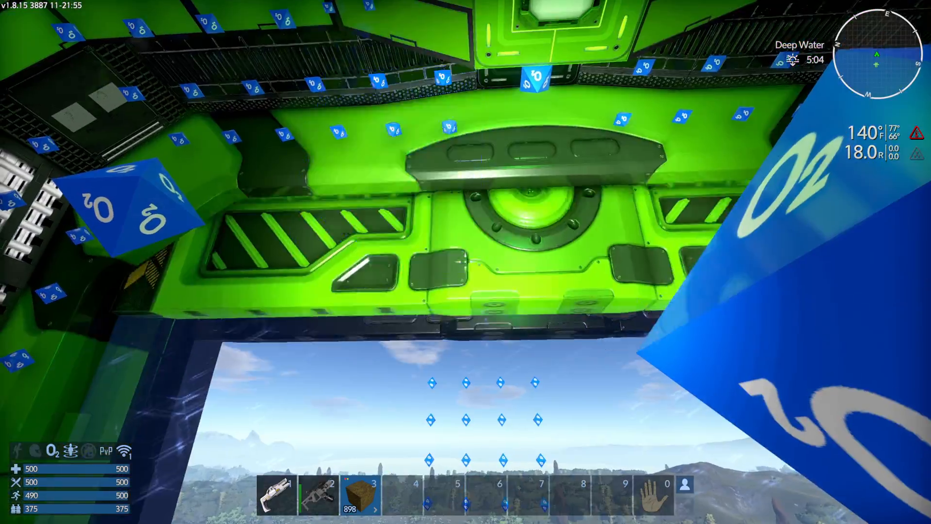
pyautogui.moveTo(465, 262)
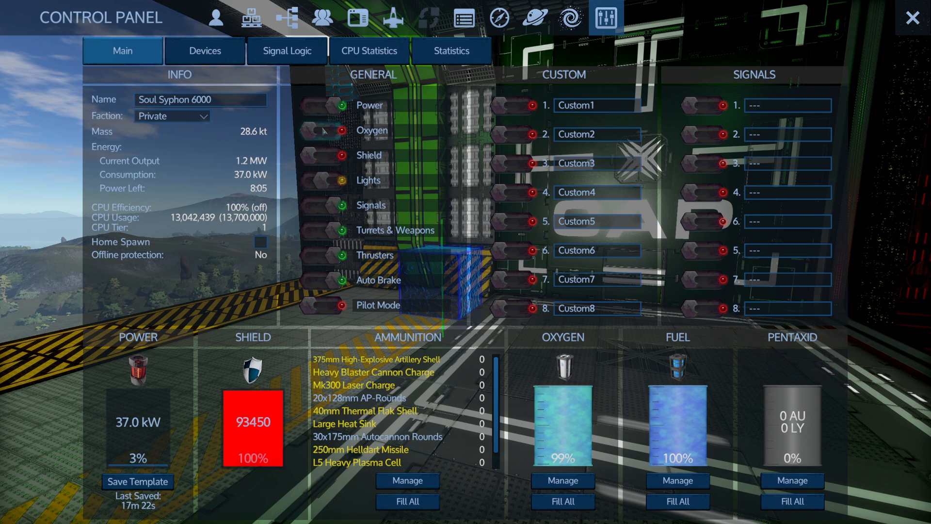
# Step: Switch the base's Oxygen off under General in the Control Panel
pyautogui.click(911, 16)
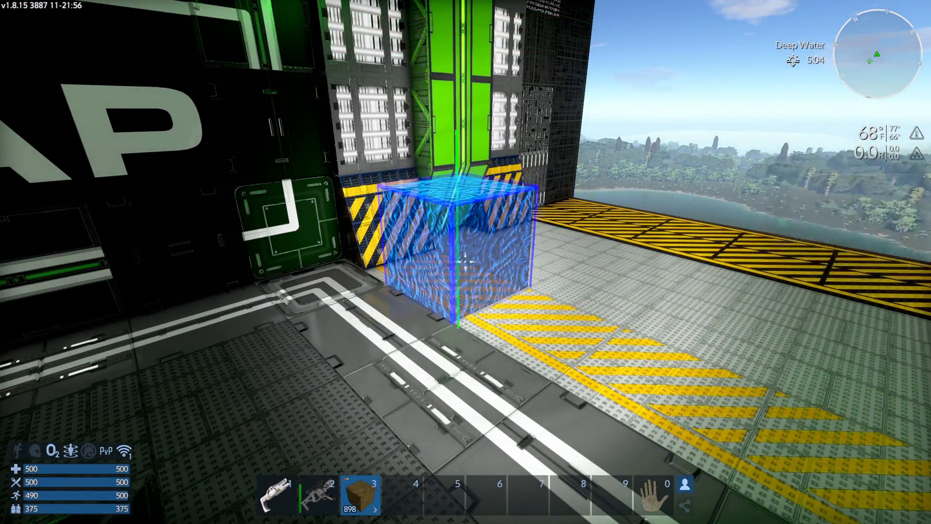
pyautogui.moveTo(458, 262)
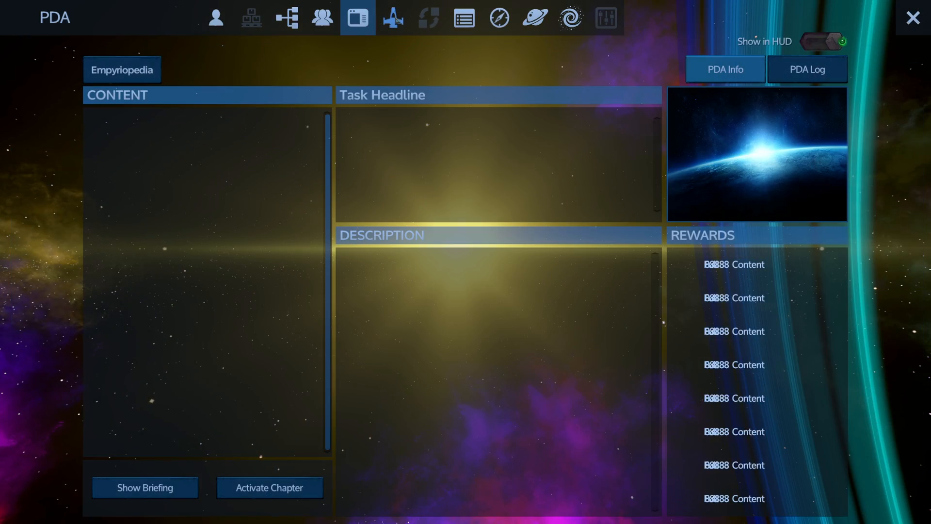
# Step: Open the Blueprints list and view the Solar Starter base details
pyautogui.click(396, 18)
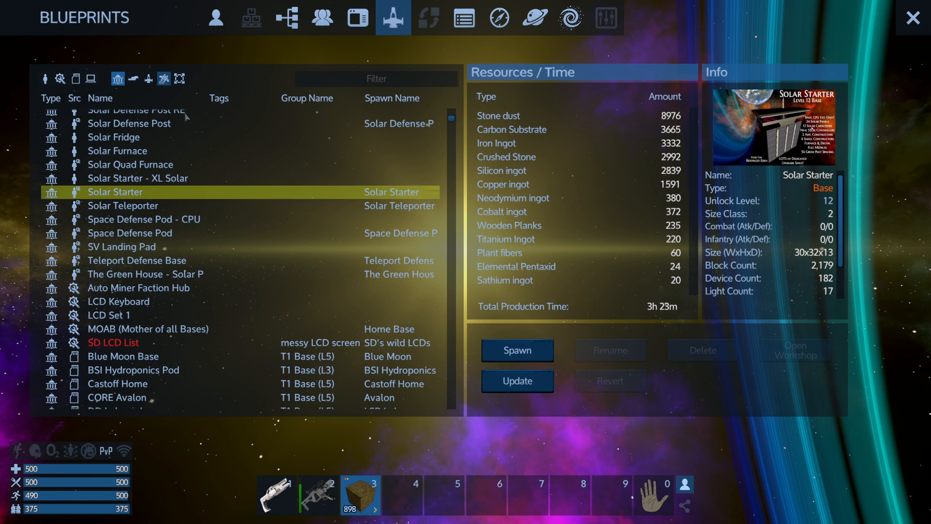
pyautogui.moveTo(222, 213)
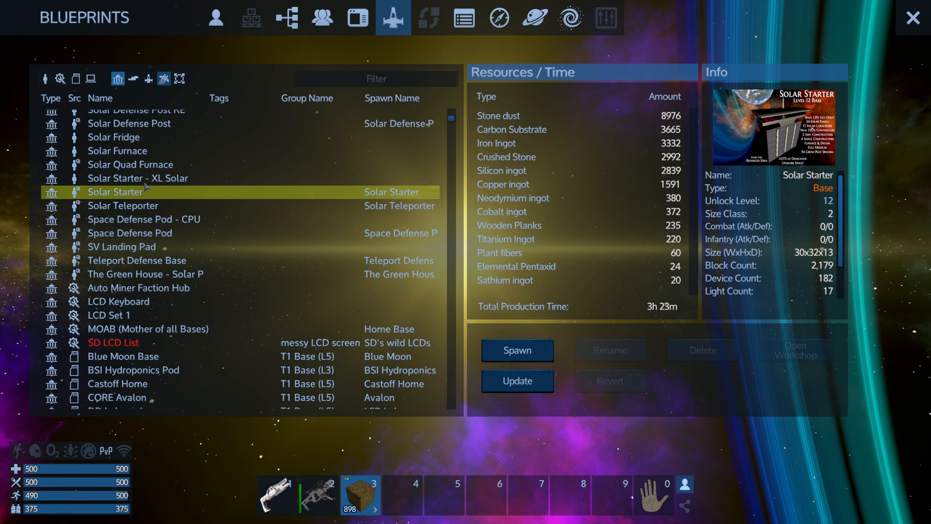
pyautogui.moveTo(179, 205)
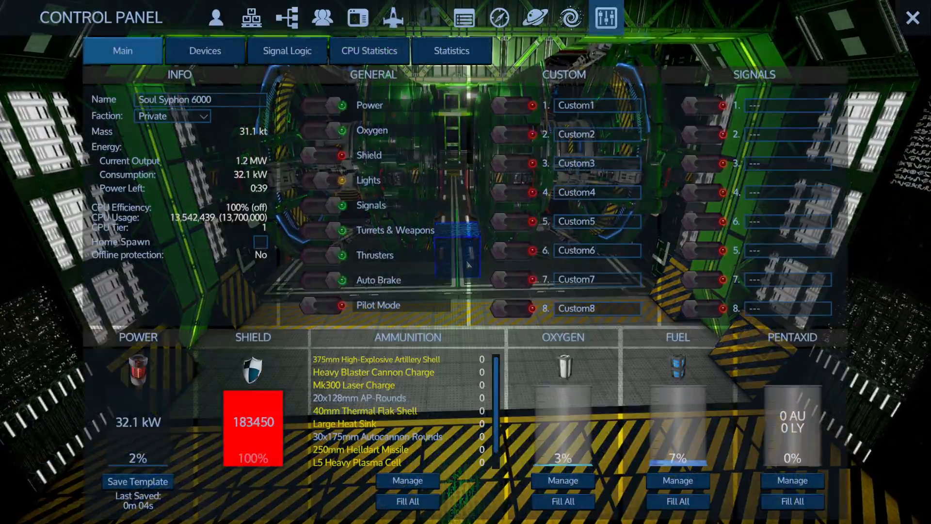
# Step: Close the Control Panel, then toggle the Show Oxygen debug option to clear the red markers
pyautogui.click(898, 16)
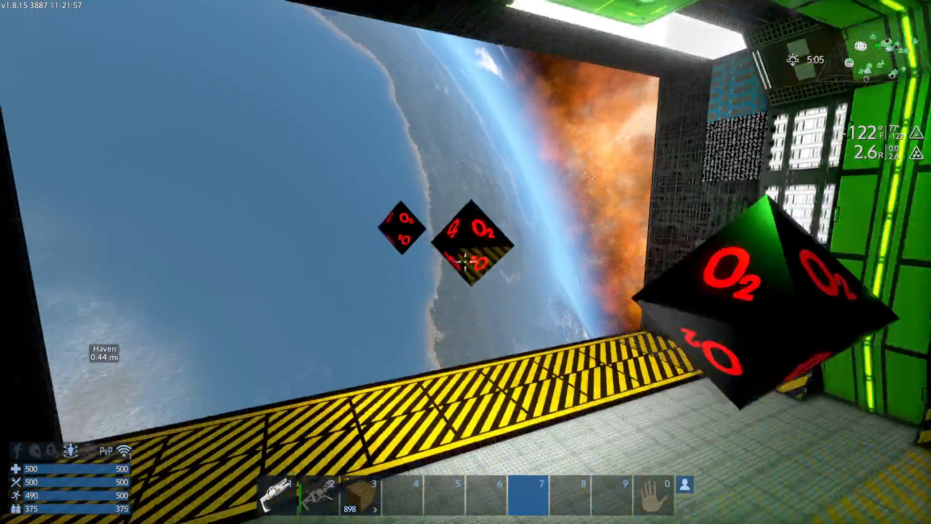
pyautogui.moveTo(466, 262)
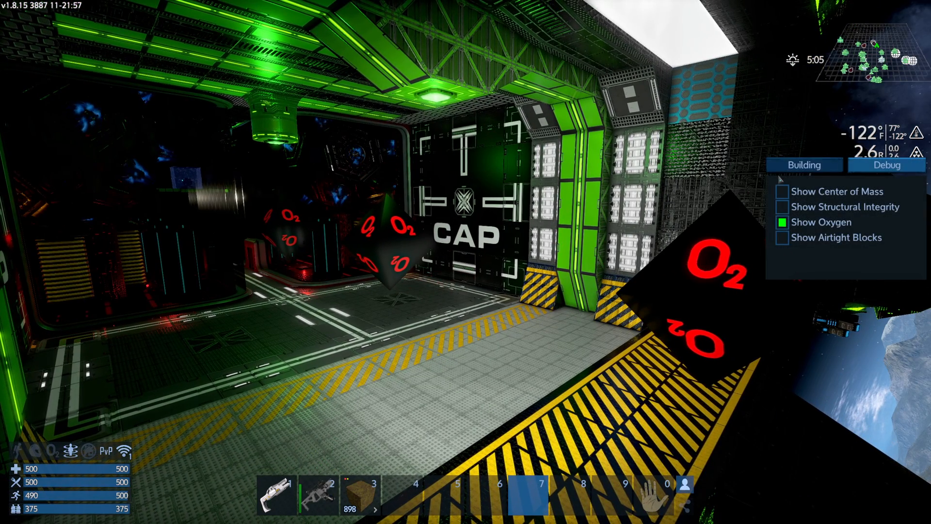
pyautogui.click(804, 165)
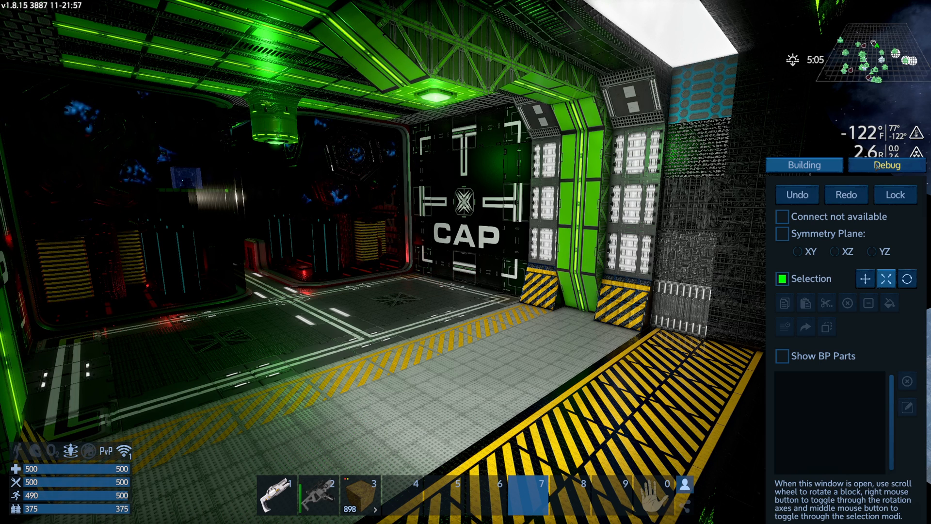
# Step: Return to the build menu's Debug tab with all overlays switched off
pyautogui.click(888, 165)
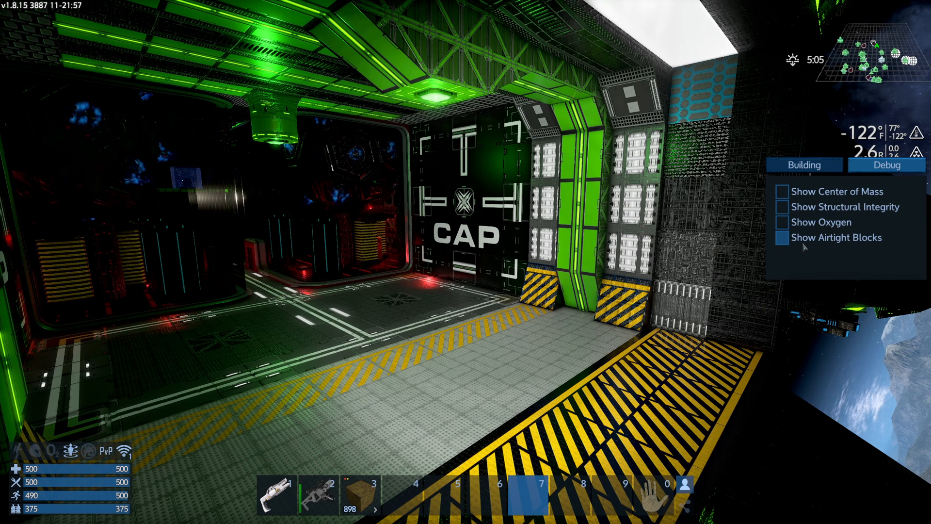